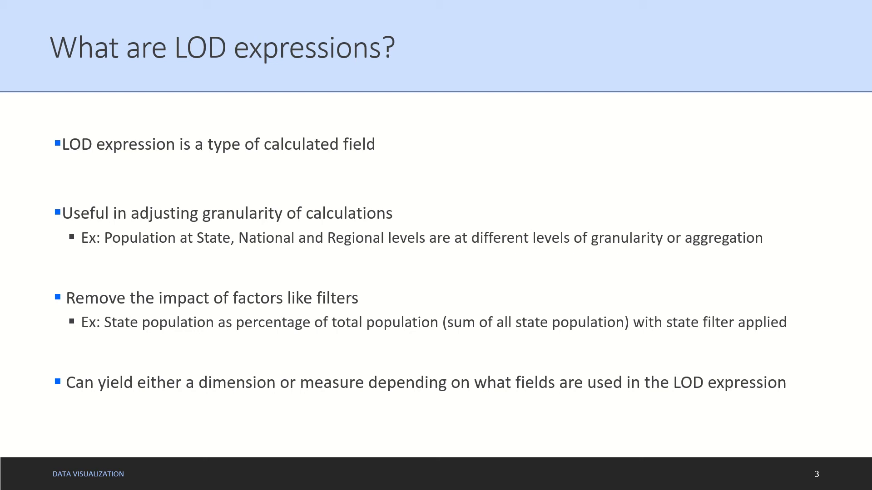
Advance the slide show to slide 4, 'View and Aggregations'.
{"action": "key", "text": "Right"}
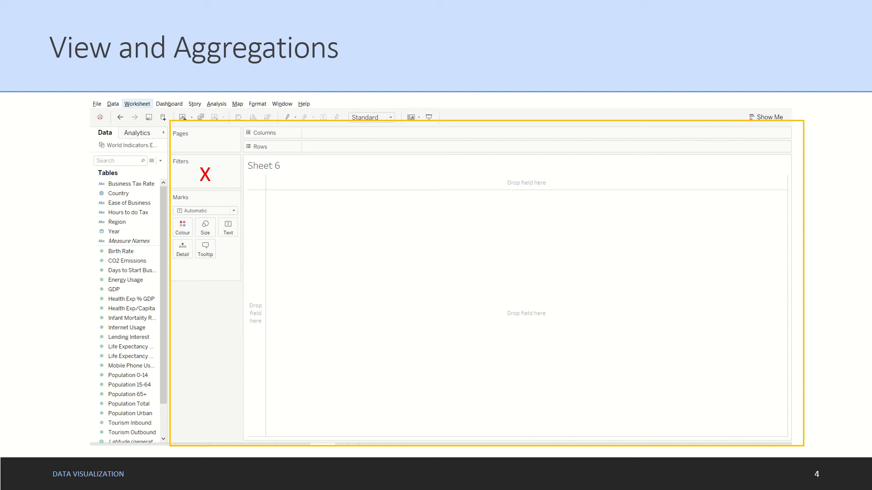
Play the worksheet-outline animation on slide 4, then advance to slide 5, 'Types of LOD'.
{"action": "left_click", "coordinate": [205, 248]}
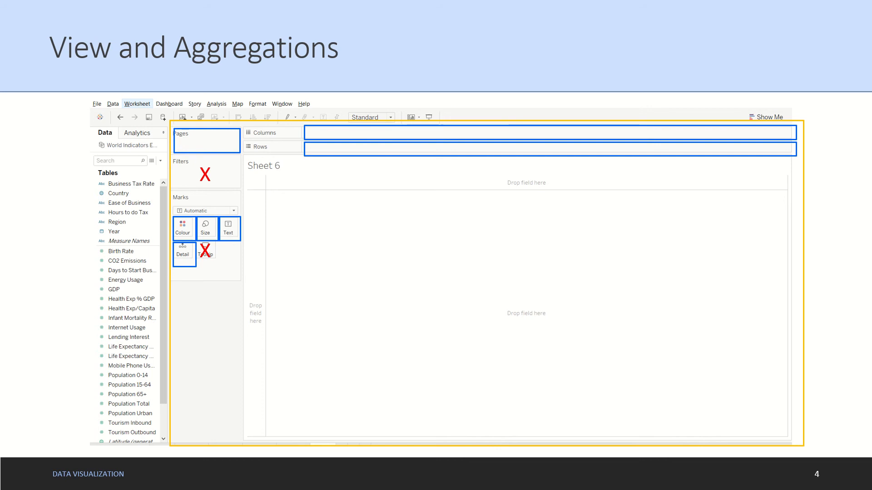
{"action": "key", "text": "right"}
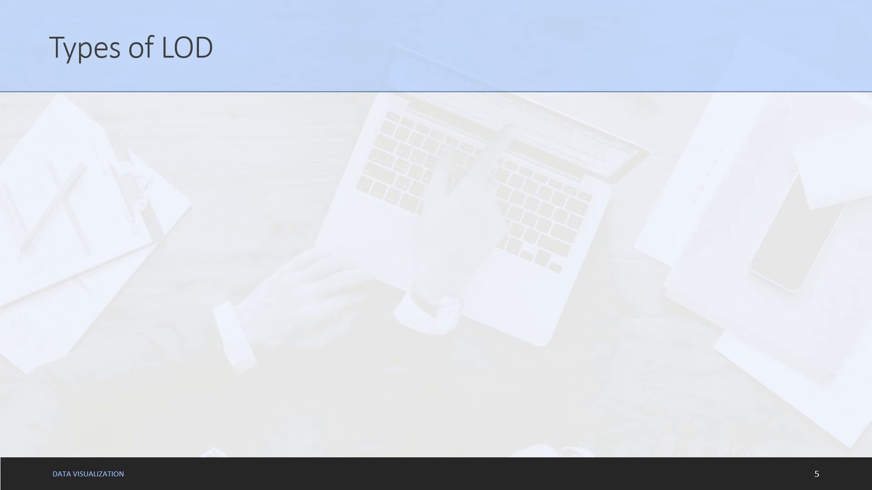
Reveal the Fixed and Include bullets on the Types of LOD slide.
{"action": "type", "text": "Fixed"}
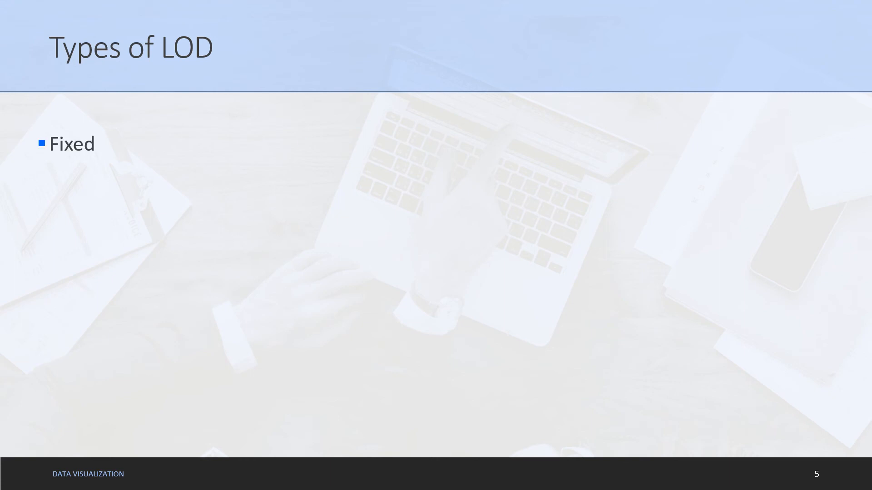
{"action": "type", "text": "Include"}
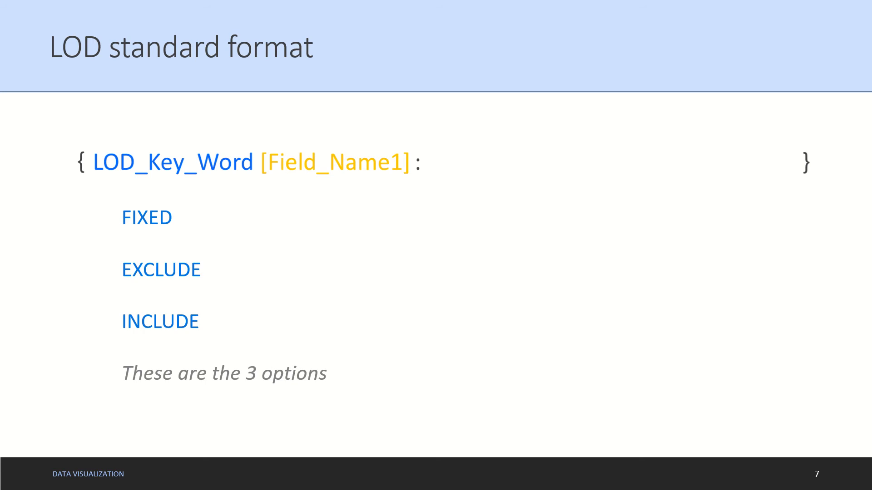
Bring up the open-window list from the 'Let's go to Tableau' slide.
{"action": "key", "text": "alt+tab"}
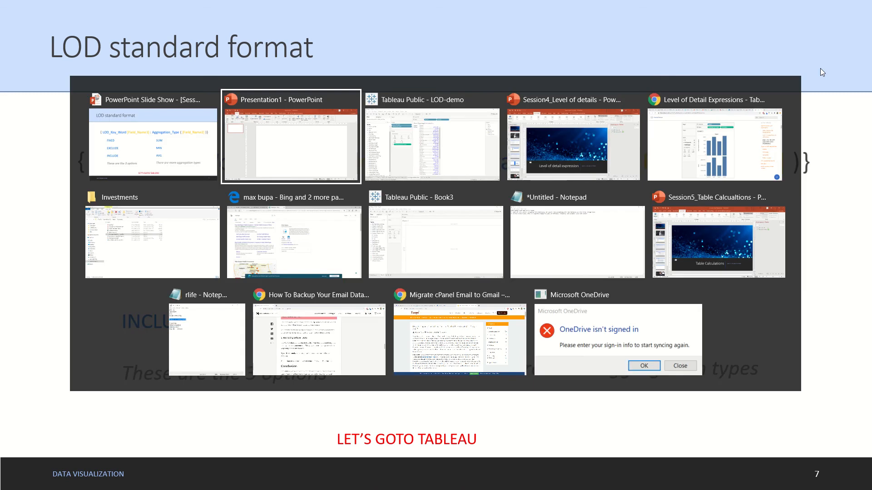
Switch to the Tableau Public LOD-demo workbook showing the How Aggregation works sheet.
{"action": "left_click", "coordinate": [292, 136]}
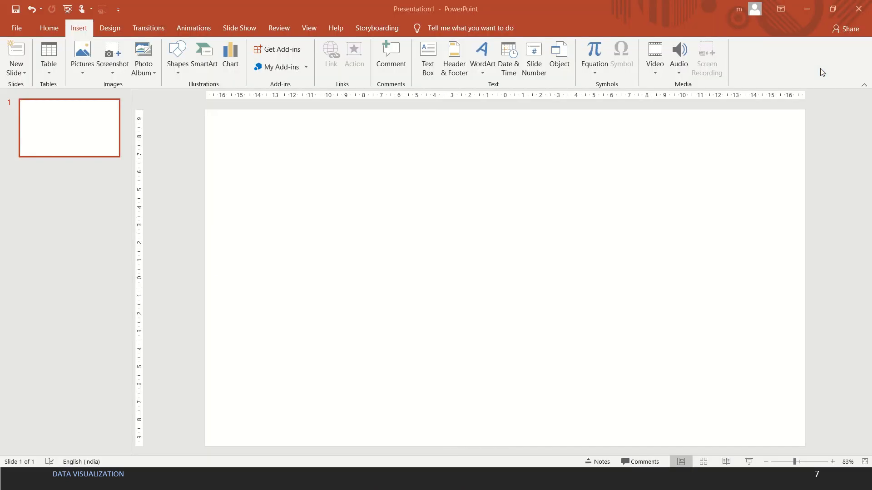
{"action": "key", "text": "alt+tab"}
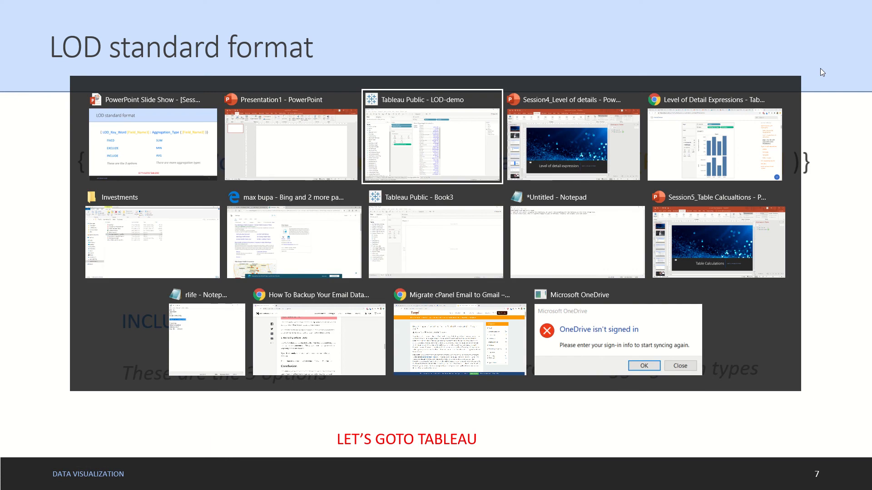
{"action": "left_click", "coordinate": [432, 136]}
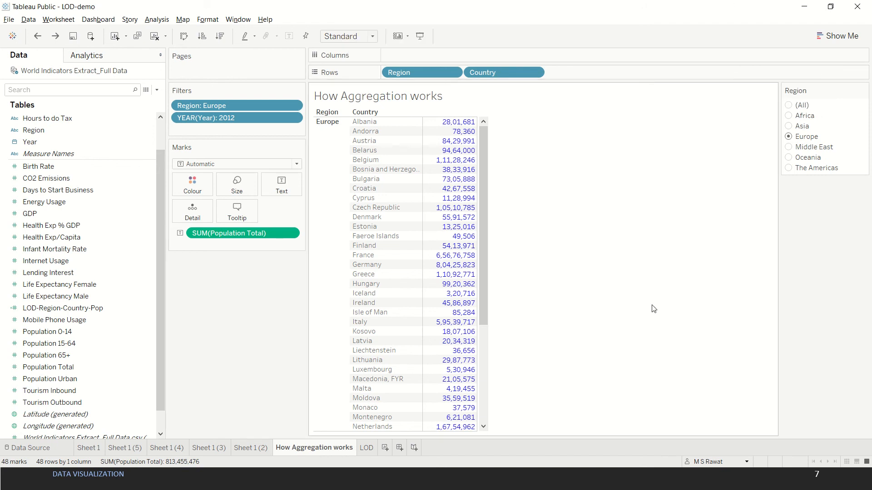
{"action": "mouse_move", "coordinate": [656, 335]}
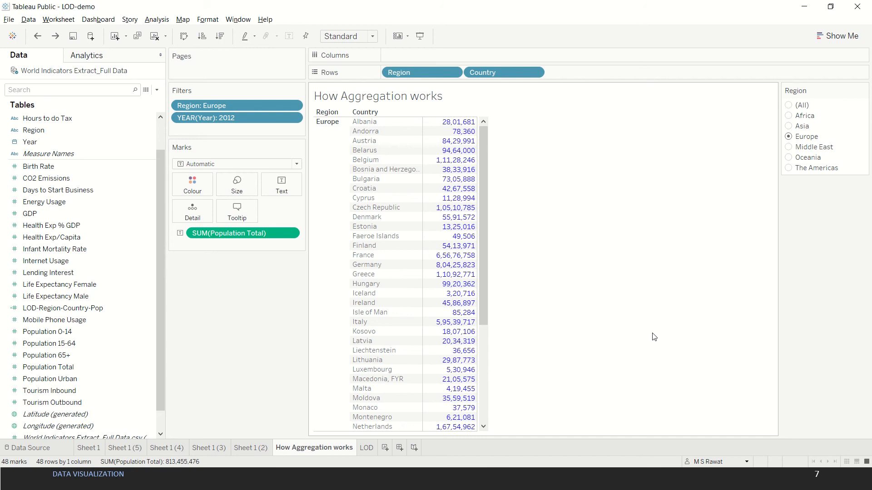
{"action": "mouse_move", "coordinate": [652, 337]}
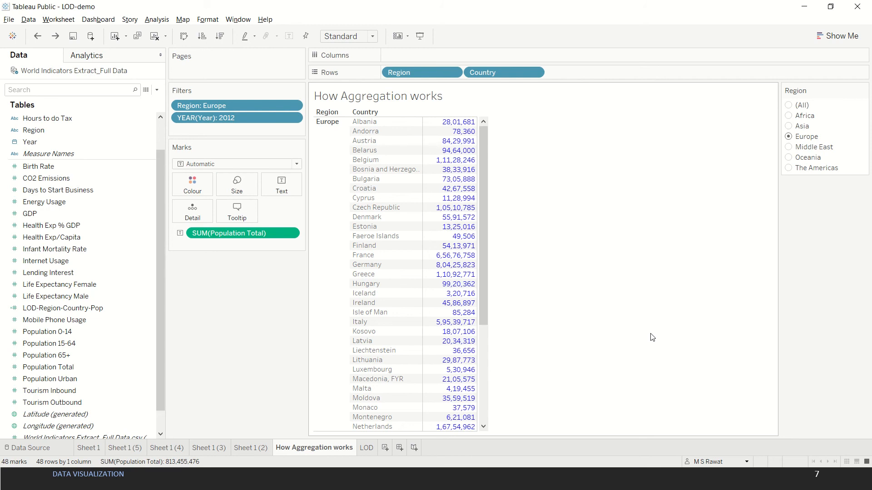
{"action": "mouse_move", "coordinate": [311, 330]}
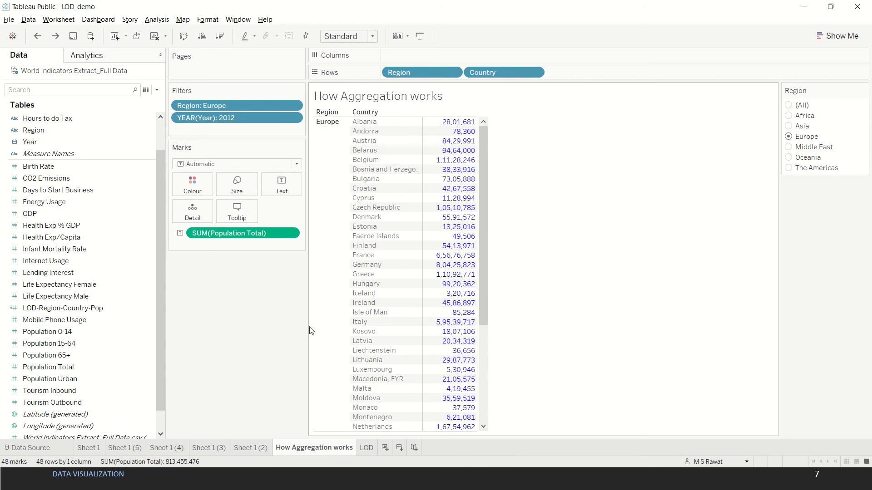
{"action": "mouse_move", "coordinate": [291, 335]}
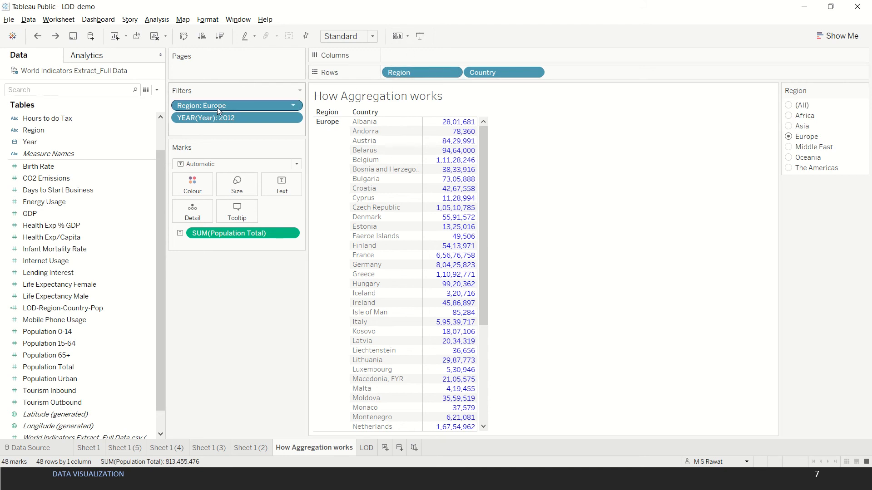
{"action": "mouse_move", "coordinate": [226, 126]}
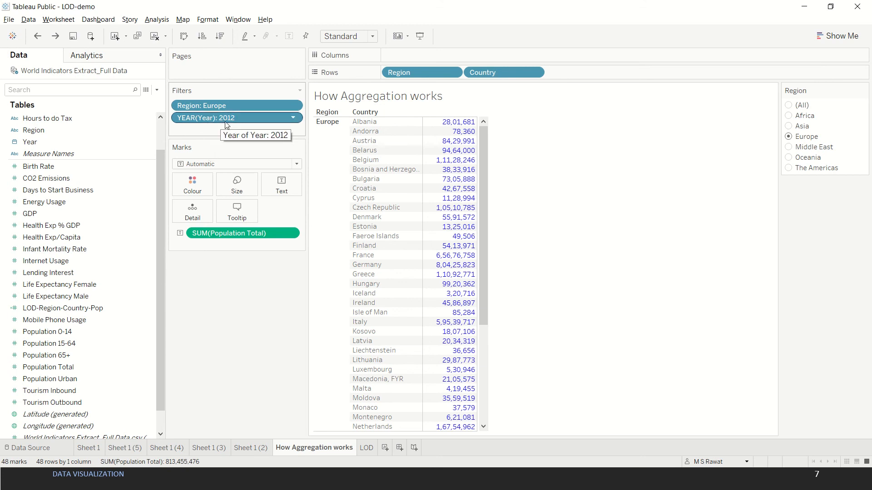
{"action": "mouse_move", "coordinate": [230, 121]}
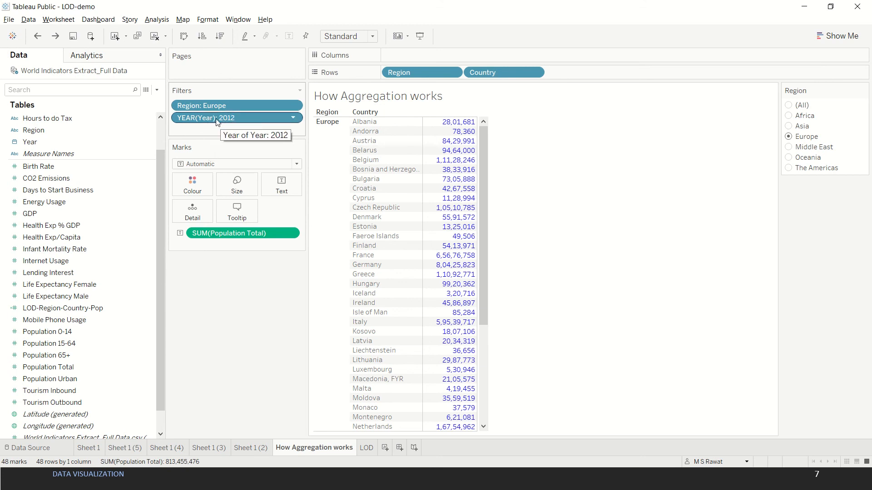
{"action": "mouse_move", "coordinate": [215, 232]}
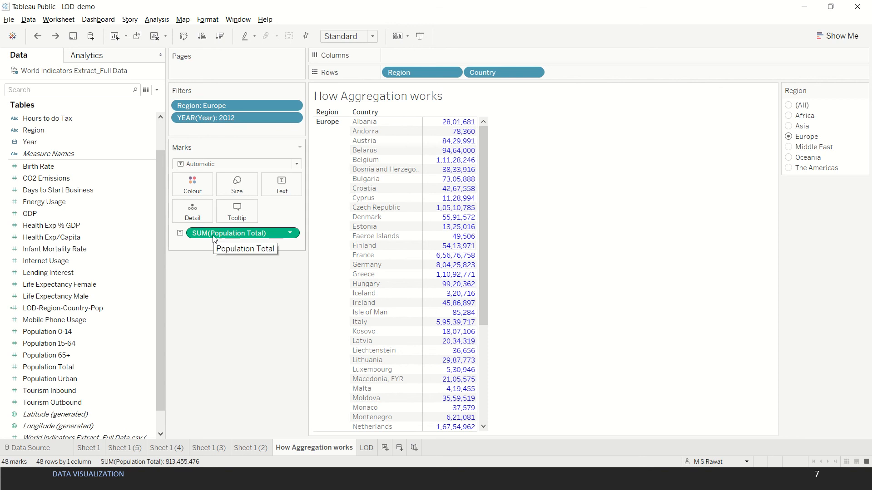
{"action": "mouse_move", "coordinate": [281, 184]}
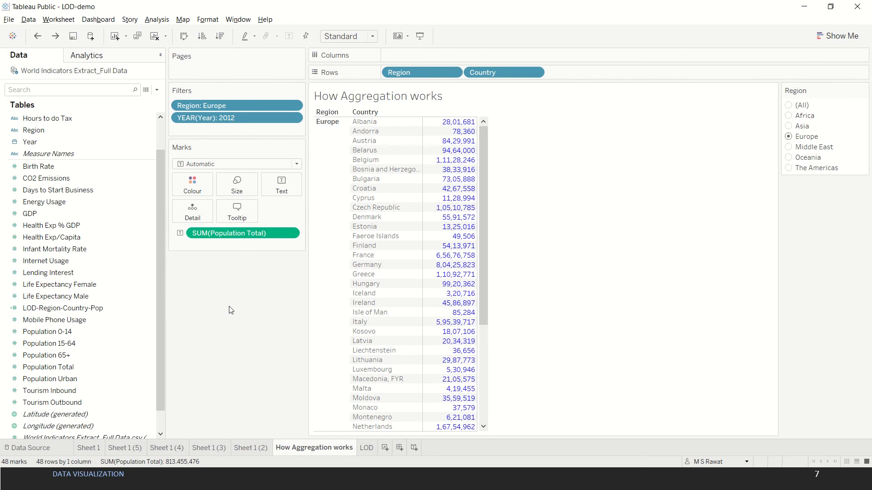
{"action": "mouse_move", "coordinate": [636, 274]}
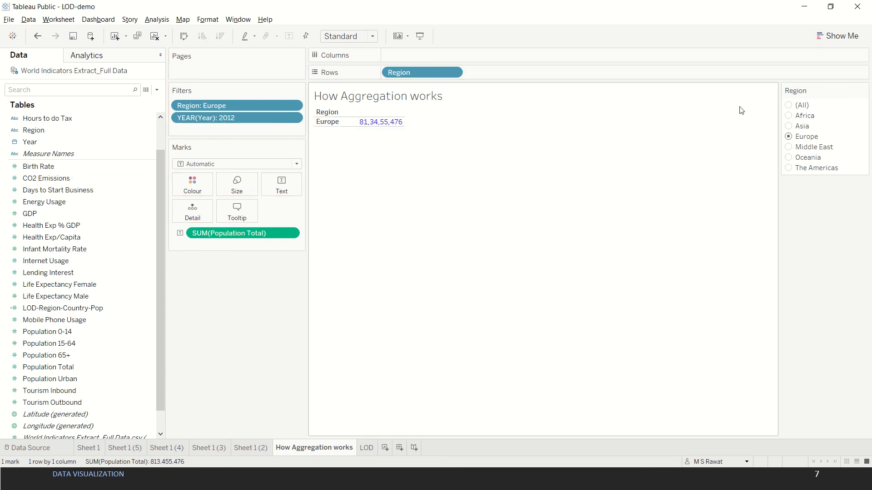
{"action": "left_click", "coordinate": [788, 105]}
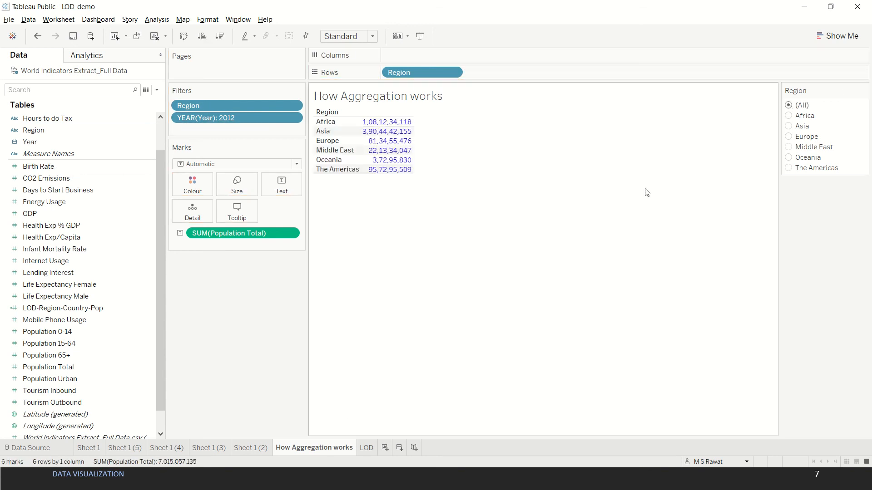
{"action": "mouse_move", "coordinate": [387, 150]}
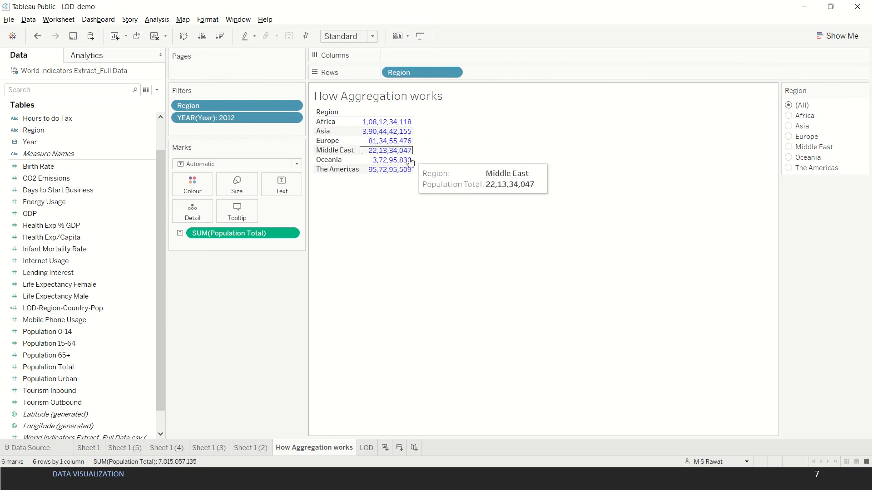
{"action": "mouse_move", "coordinate": [409, 123]}
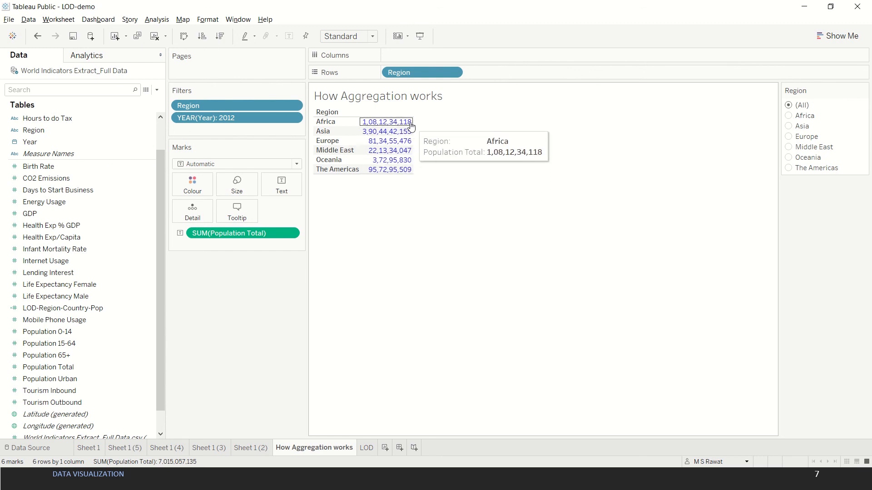
{"action": "mouse_move", "coordinate": [421, 212]}
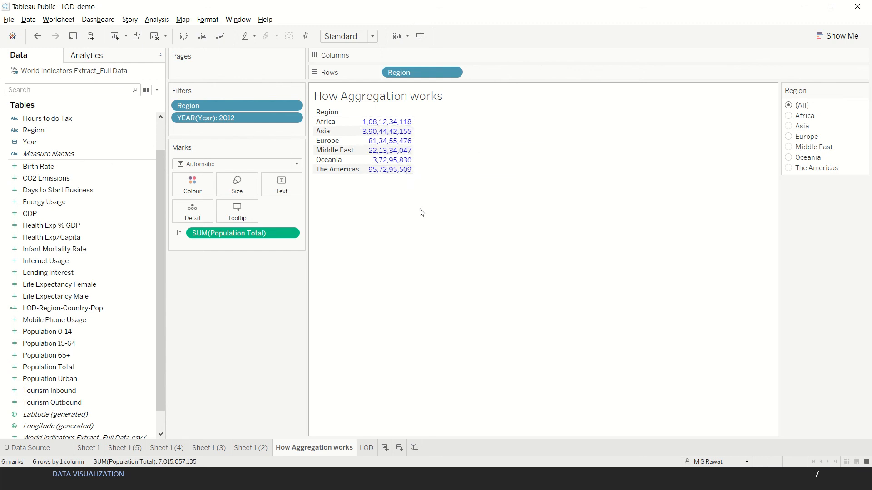
{"action": "left_click", "coordinate": [788, 136]}
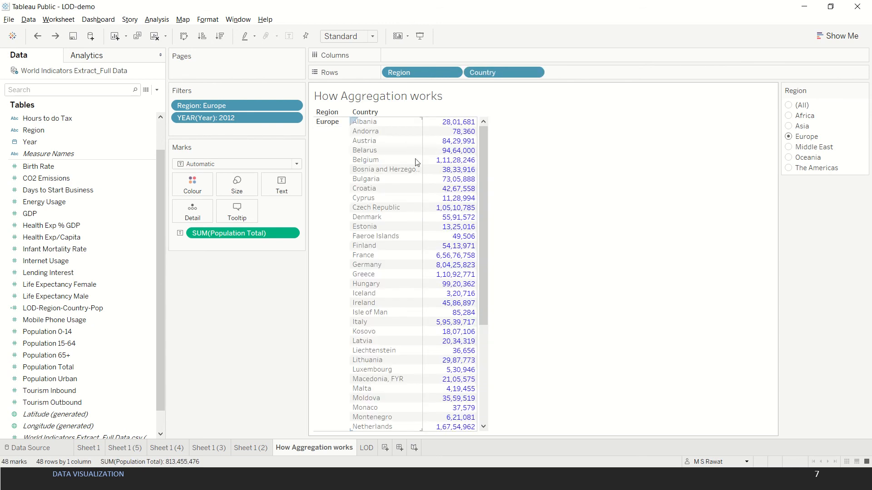
{"action": "mouse_move", "coordinate": [687, 113]}
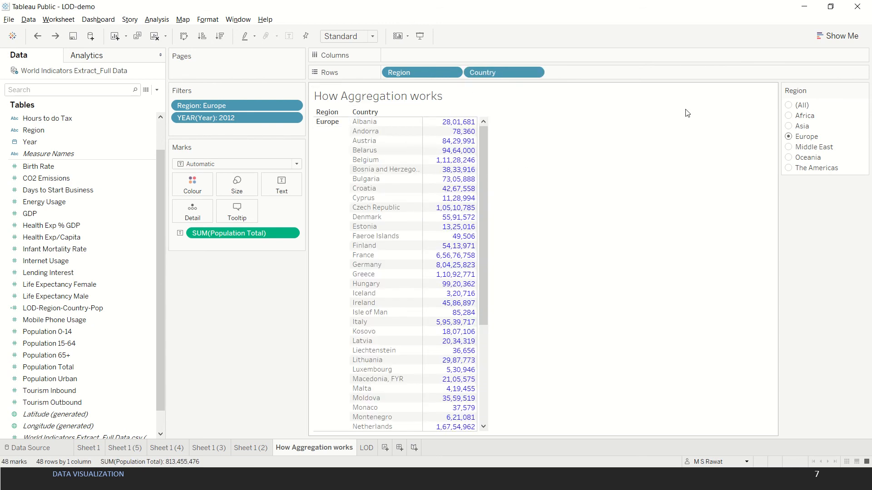
{"action": "left_click", "coordinate": [788, 116]}
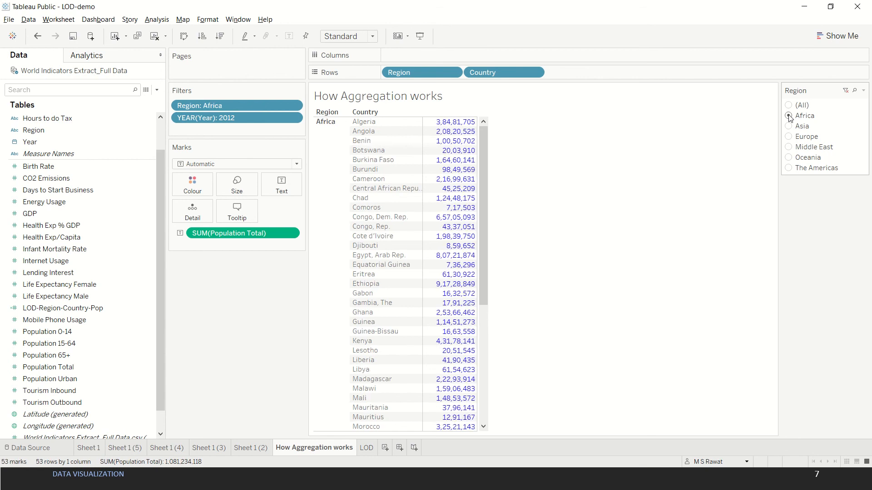
{"action": "left_click", "coordinate": [788, 126]}
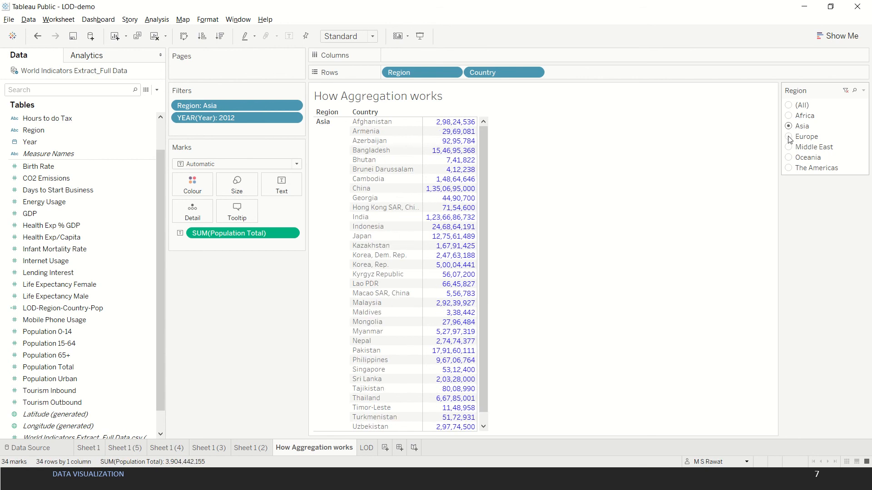
{"action": "left_click", "coordinate": [789, 147]}
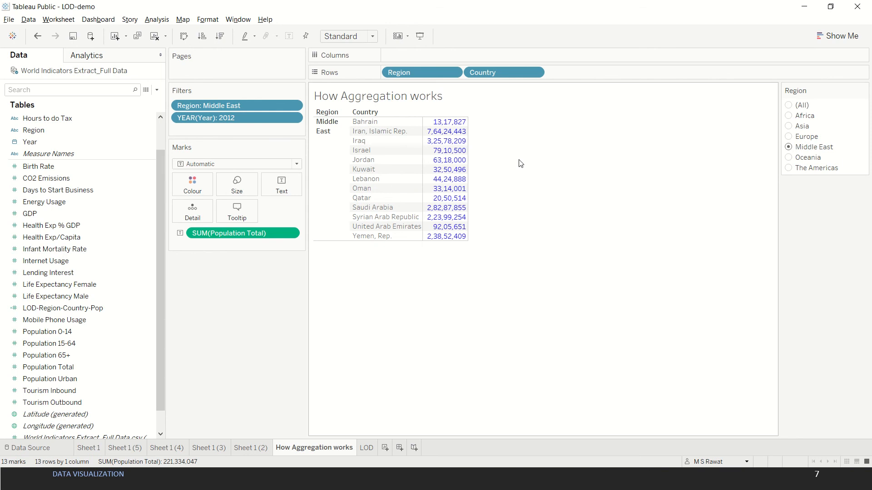
{"action": "mouse_move", "coordinate": [480, 126]}
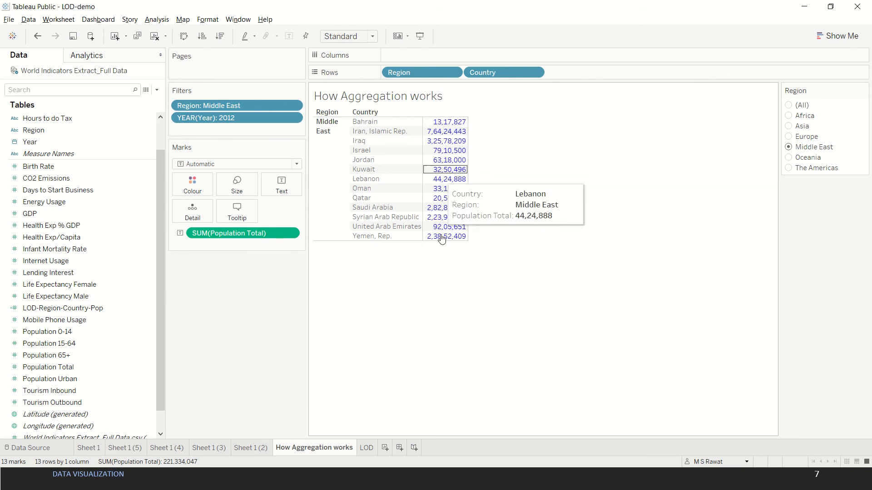
{"action": "mouse_move", "coordinate": [536, 238]}
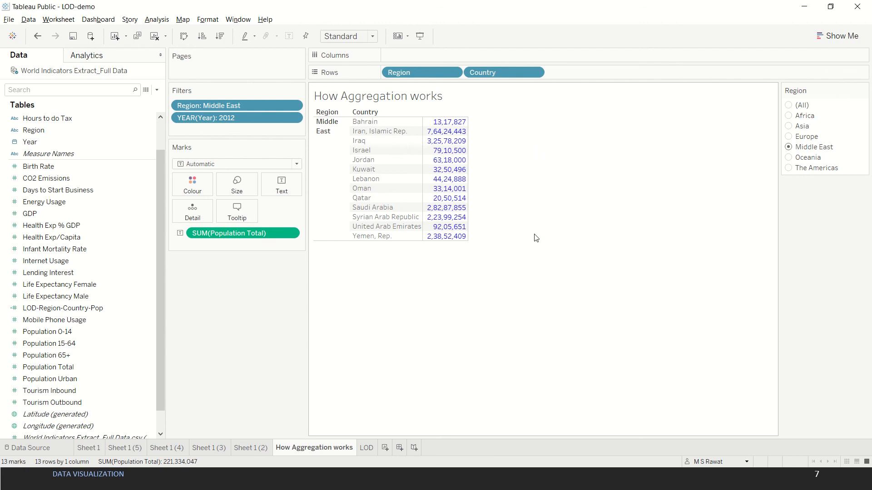
{"action": "mouse_move", "coordinate": [526, 183]}
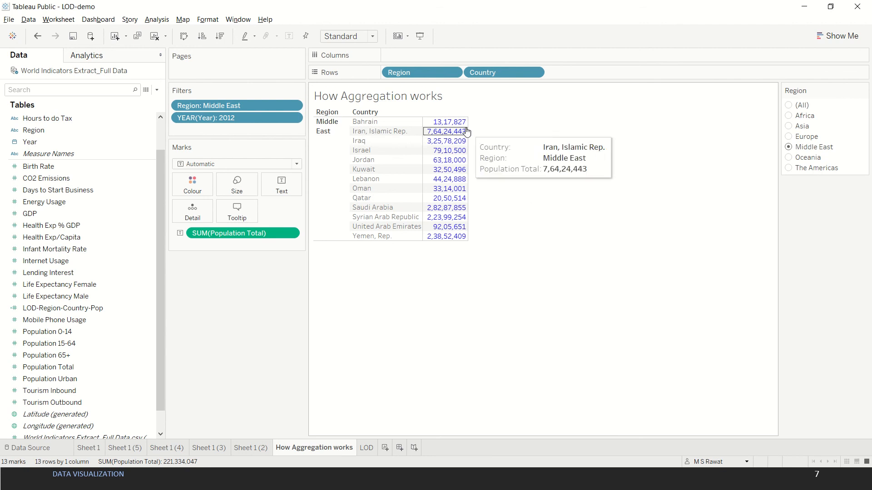
{"action": "mouse_move", "coordinate": [509, 156]}
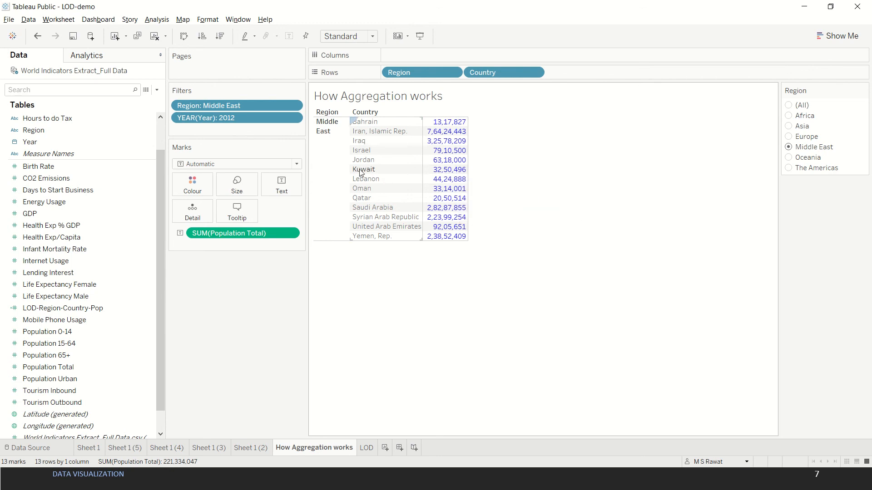
{"action": "mouse_move", "coordinate": [370, 128]}
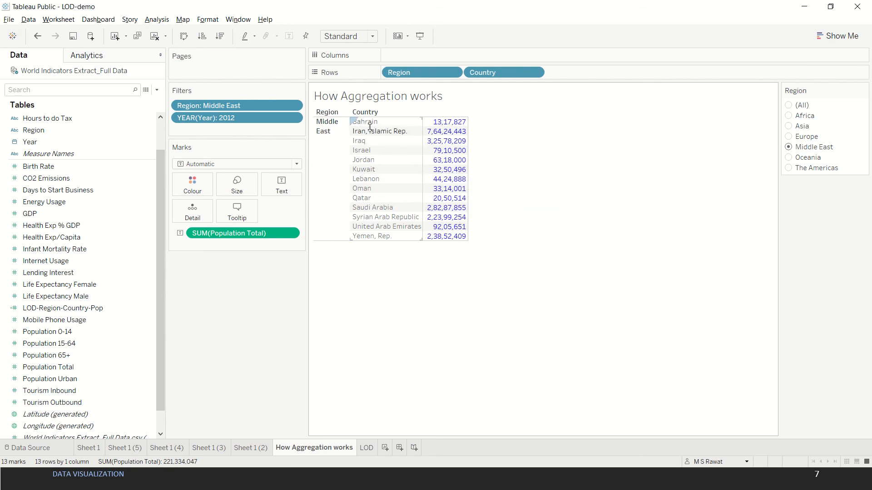
{"action": "mouse_move", "coordinate": [856, 89]}
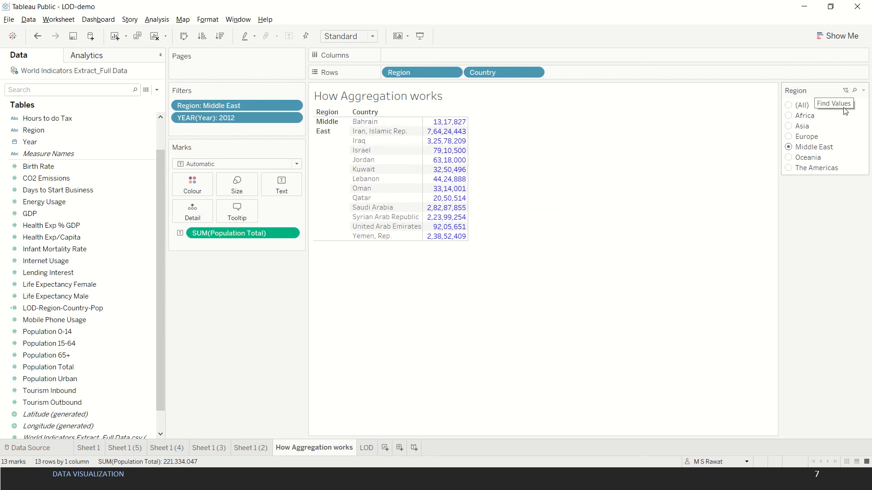
{"action": "left_click", "coordinate": [788, 136]}
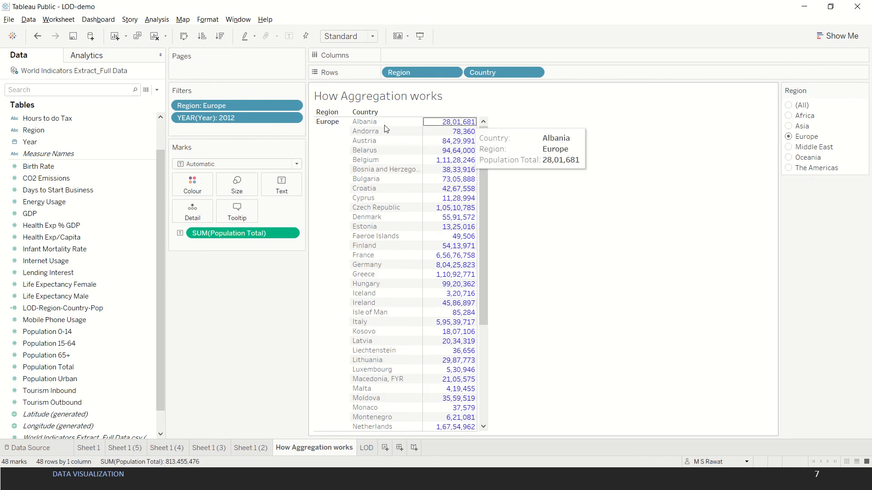
{"action": "left_click", "coordinate": [458, 141]}
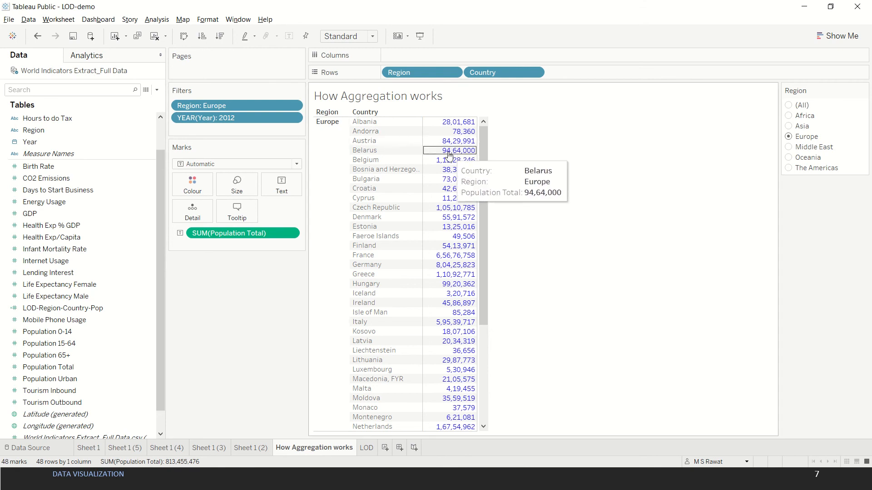
{"action": "left_click", "coordinate": [456, 141]}
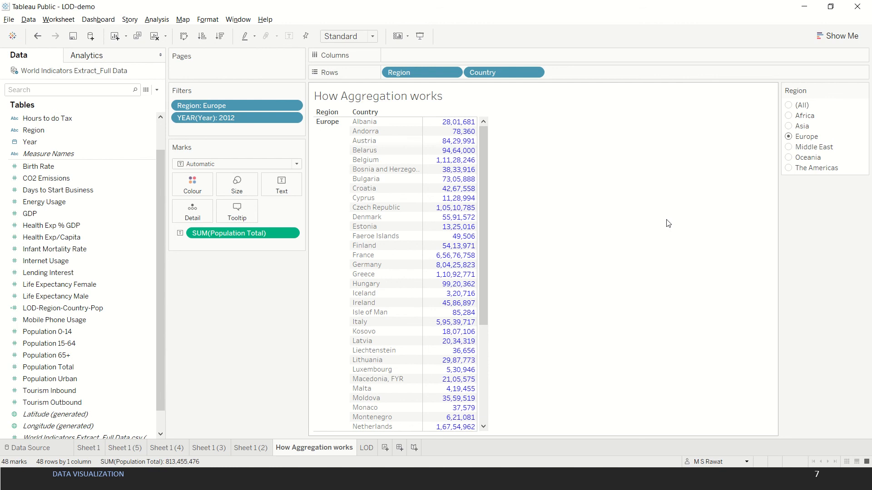
{"action": "mouse_move", "coordinate": [540, 202]}
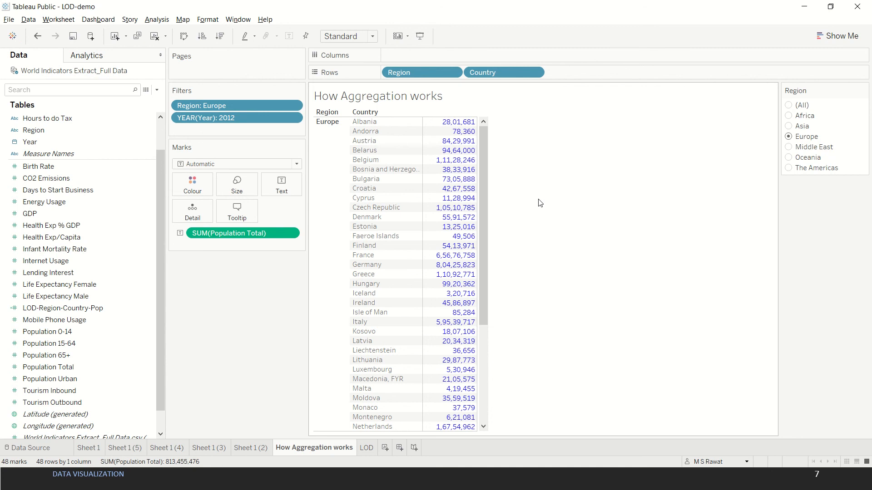
{"action": "mouse_move", "coordinate": [534, 161]}
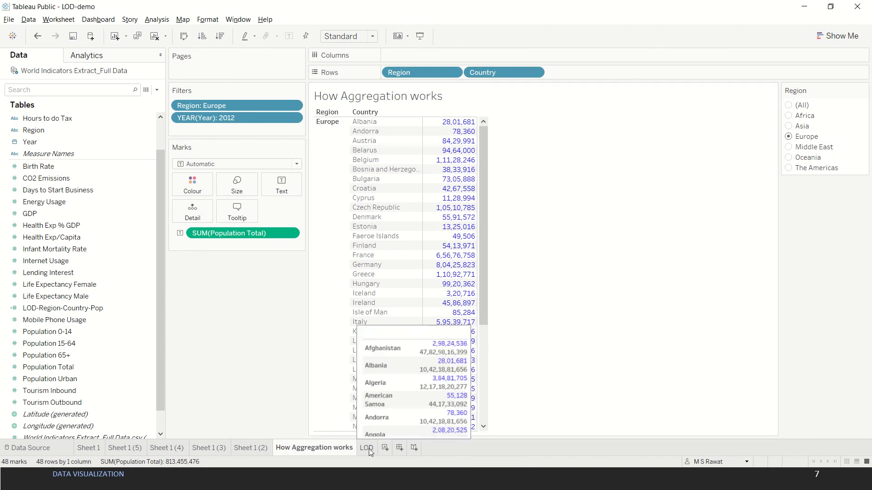
Go to the LOD sheet and select the LOD-Region-Country-Pop field.
{"action": "left_click", "coordinate": [366, 448]}
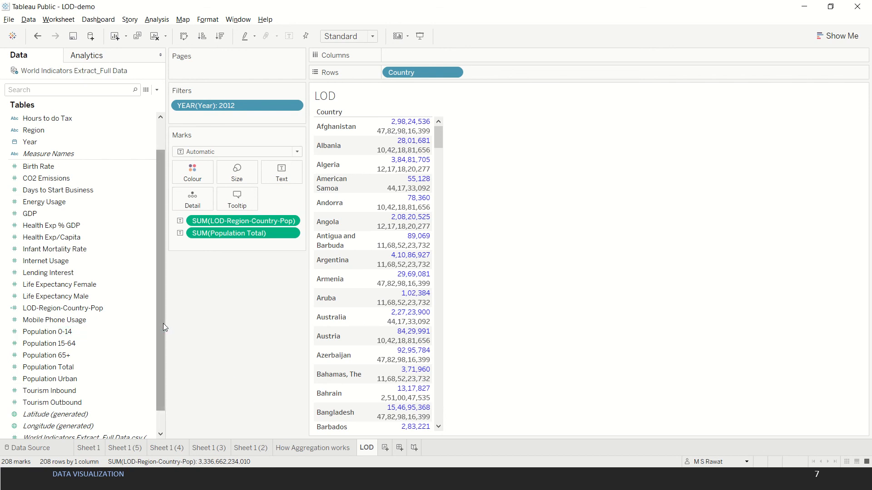
{"action": "left_click", "coordinate": [63, 308]}
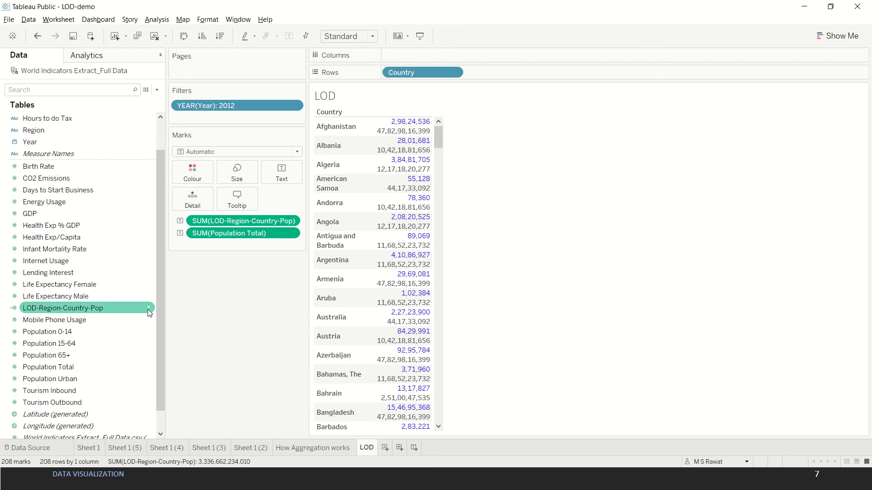
Edit LOD-Region-Country-Pop to {FIXED [Region]:sum([Population Total])} and apply it.
{"action": "right_click", "coordinate": [63, 308]}
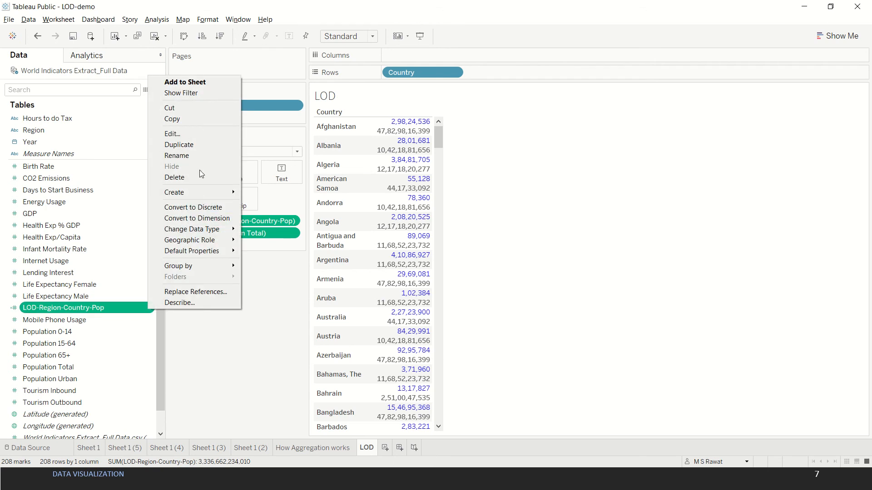
{"action": "left_click", "coordinate": [172, 133]}
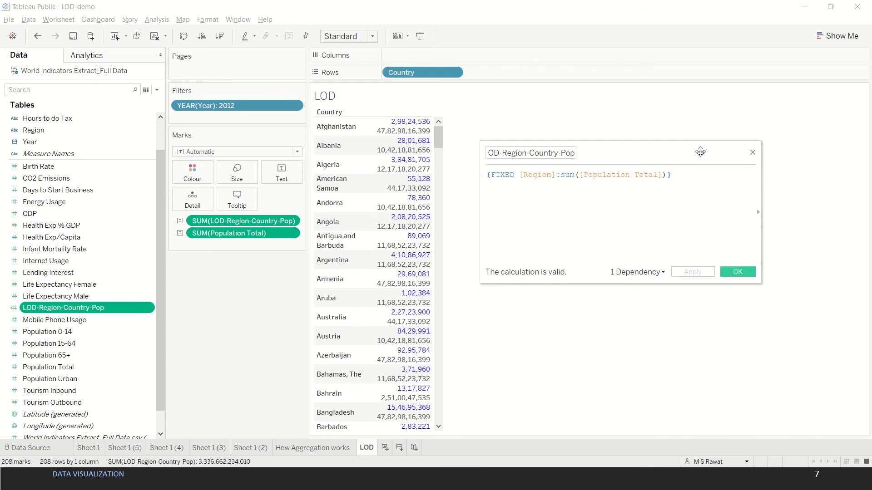
{"action": "left_click", "coordinate": [671, 175]}
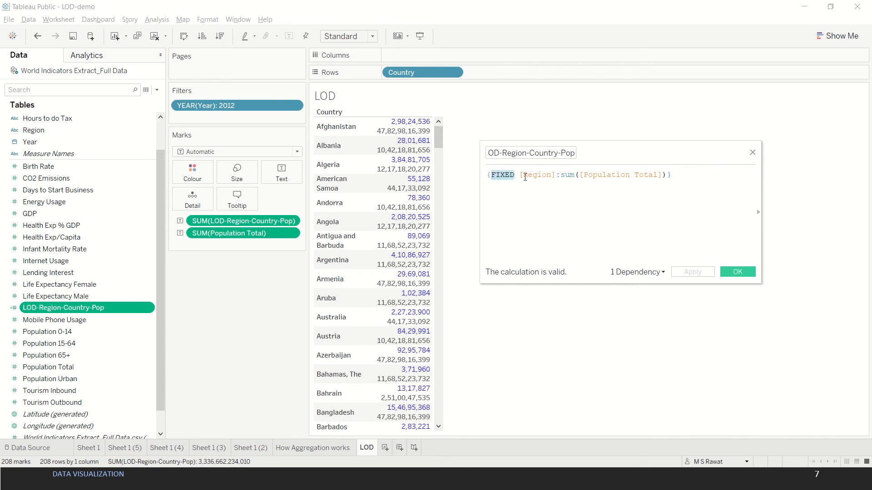
{"action": "double_click", "coordinate": [536, 175]}
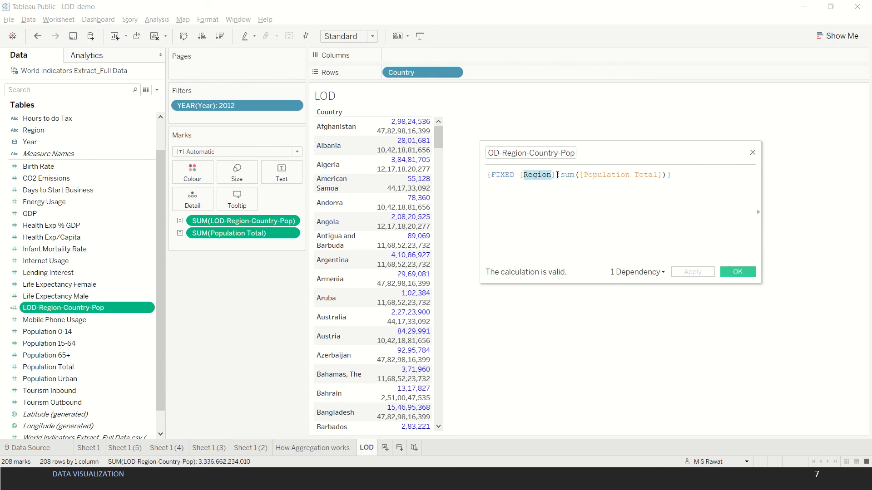
{"action": "double_click", "coordinate": [567, 175]}
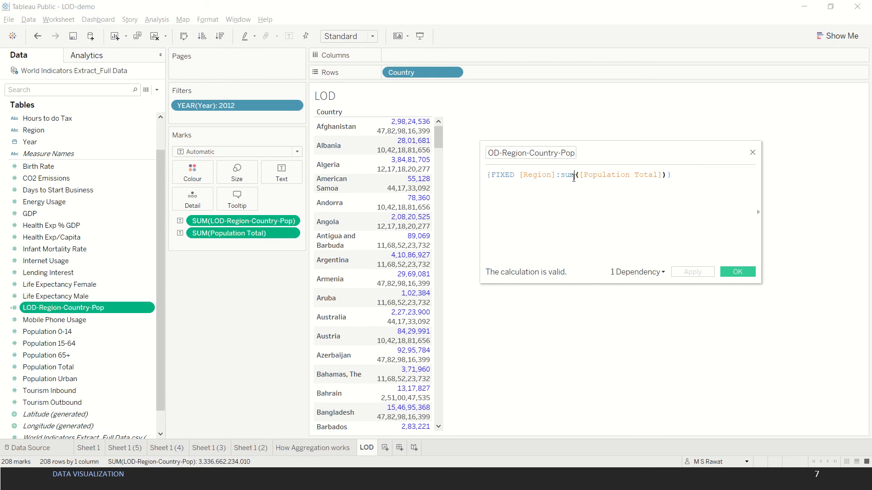
{"action": "double_click", "coordinate": [568, 174]}
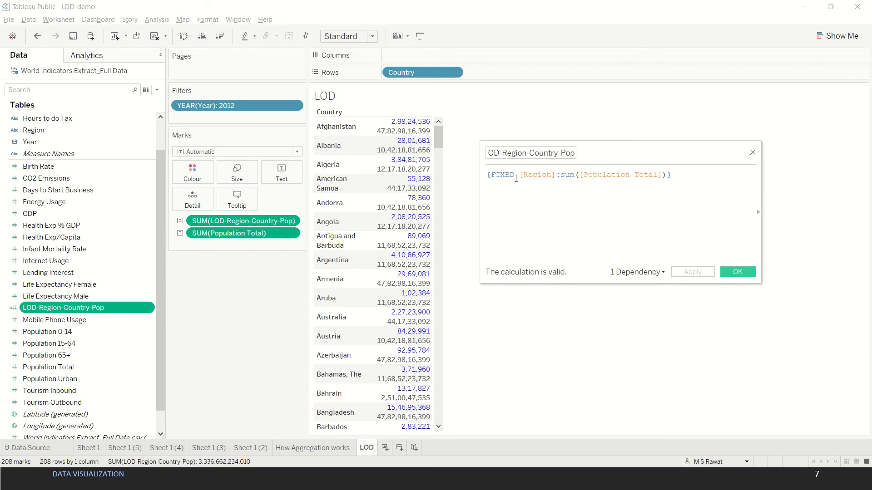
{"action": "double_click", "coordinate": [502, 175]}
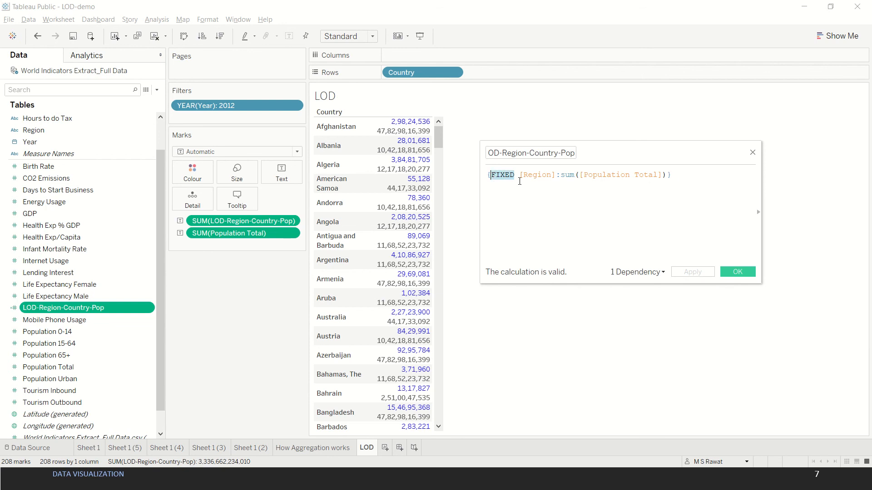
{"action": "left_click", "coordinate": [670, 175]}
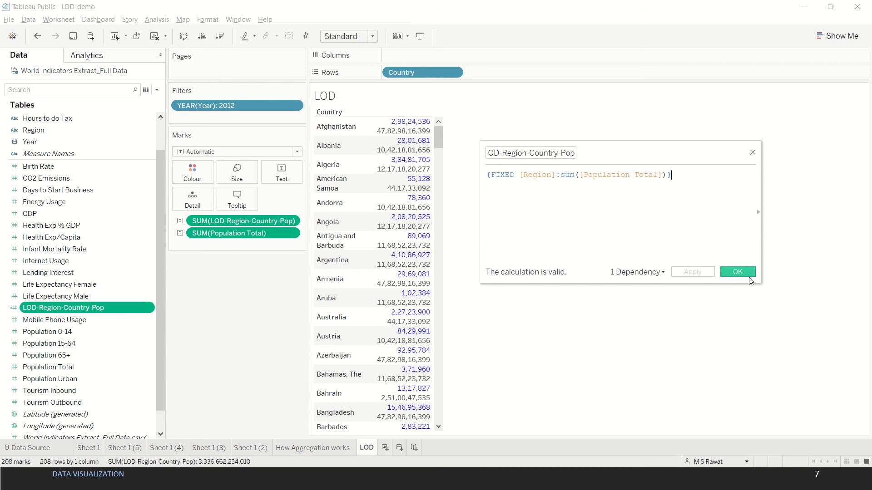
{"action": "left_click", "coordinate": [738, 271]}
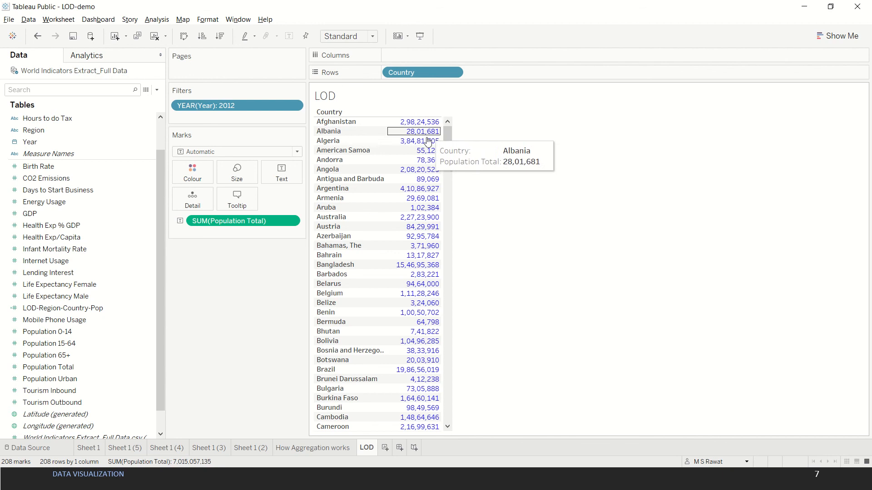
{"action": "mouse_move", "coordinate": [262, 337]}
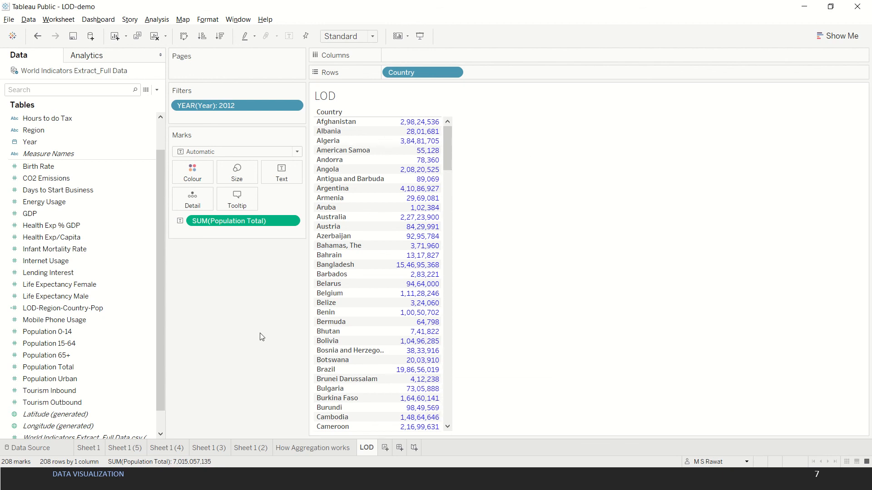
{"action": "left_click", "coordinate": [55, 296]}
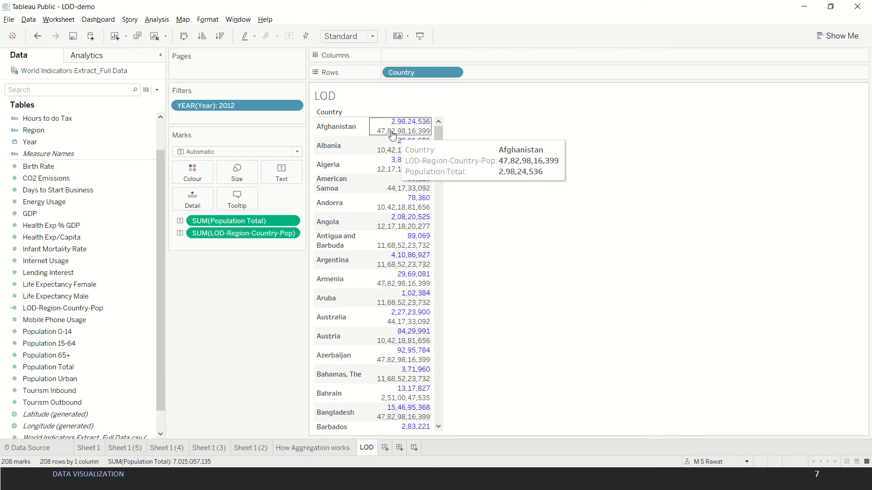
{"action": "mouse_move", "coordinate": [405, 154]}
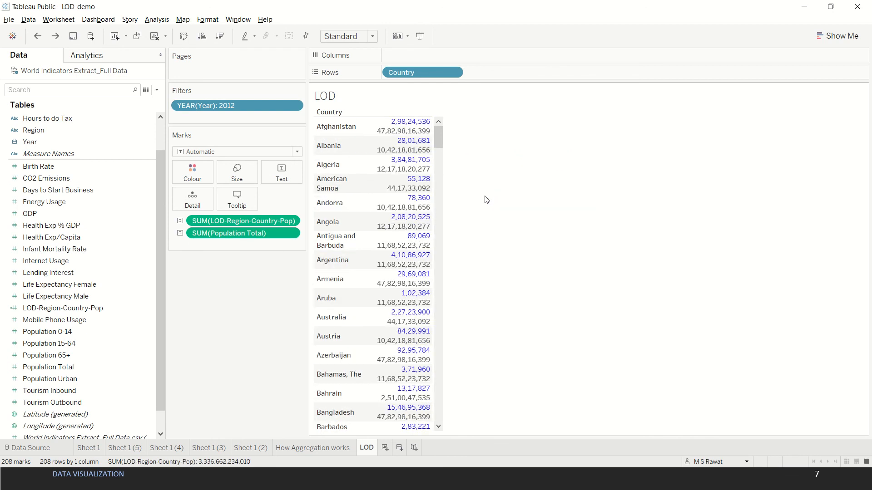
{"action": "mouse_move", "coordinate": [461, 168]}
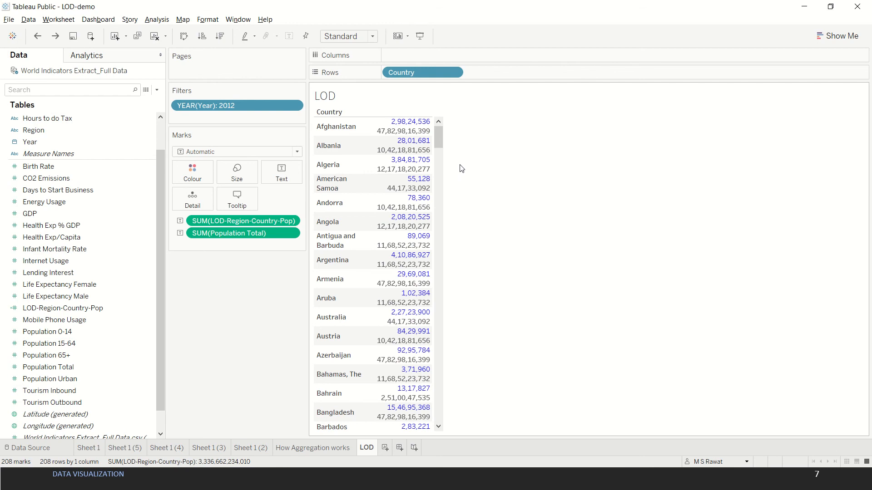
{"action": "mouse_move", "coordinate": [282, 251]}
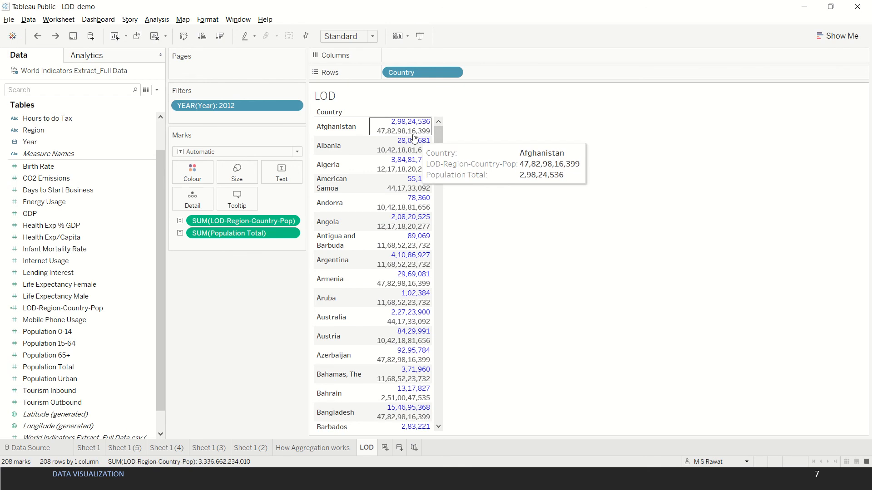
{"action": "mouse_move", "coordinate": [519, 184]}
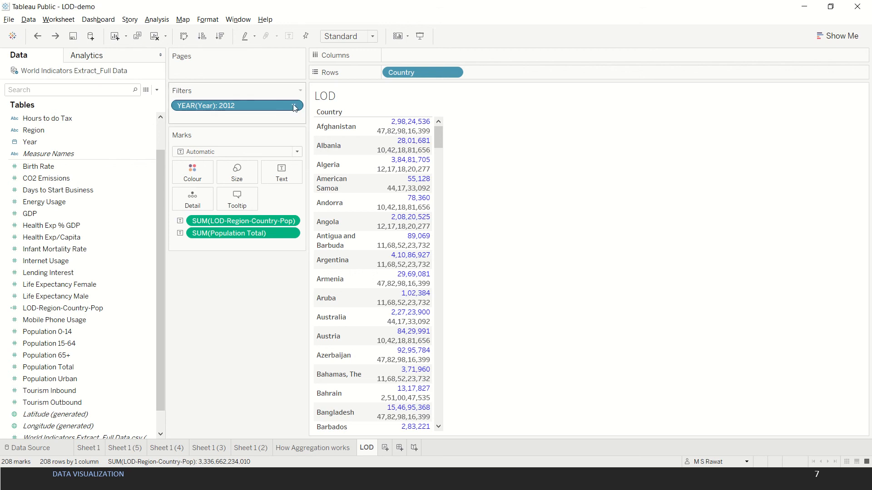
Confirm the YEAR(Year) filter keeps only 2012, then add it to context.
{"action": "left_click", "coordinate": [293, 106]}
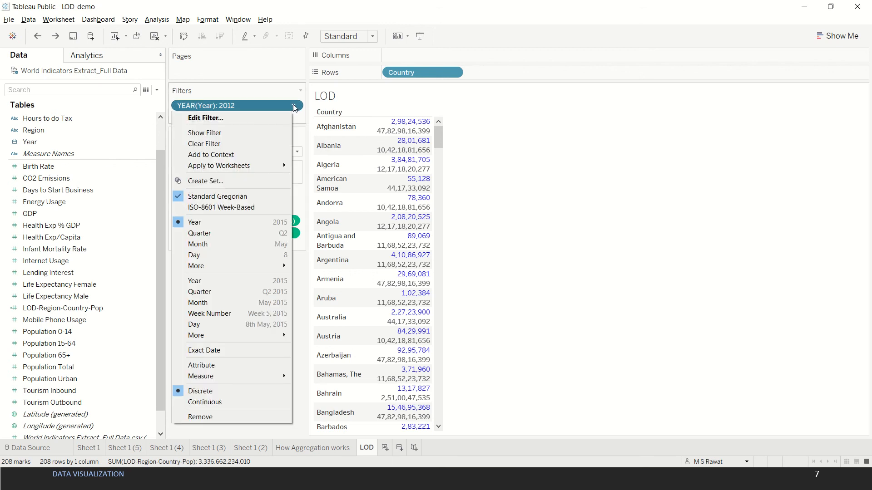
{"action": "mouse_move", "coordinate": [276, 110]}
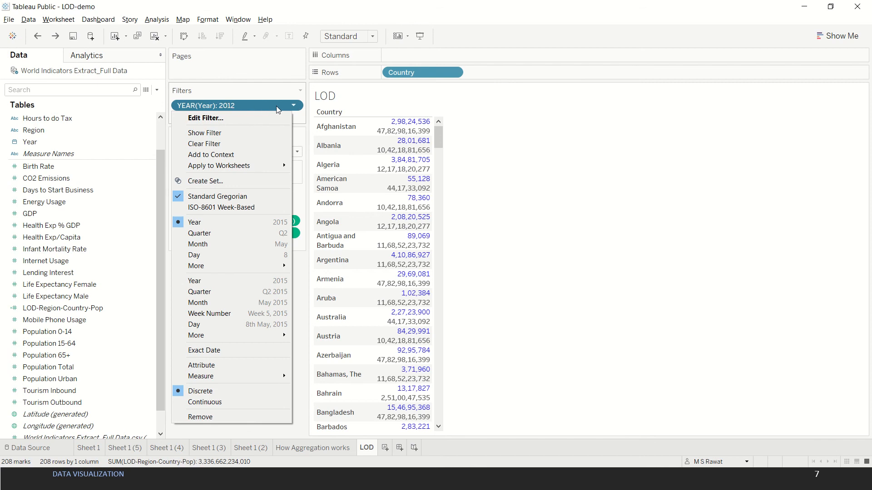
{"action": "left_click", "coordinate": [205, 118]}
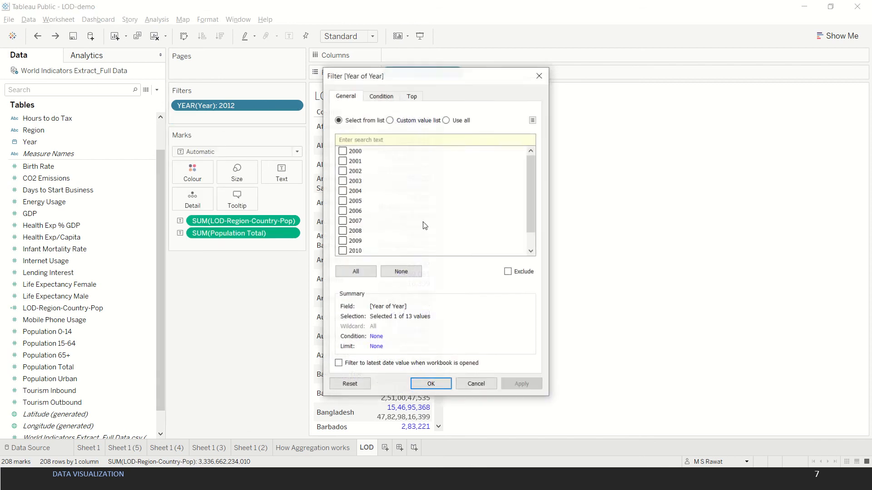
{"action": "scroll", "scroll_direction": "down", "scroll_amount": 3}
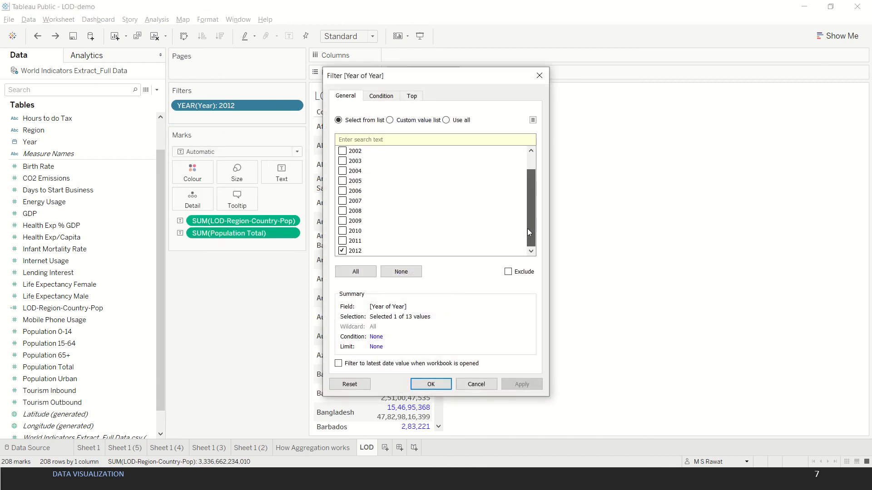
{"action": "left_click", "coordinate": [430, 384]}
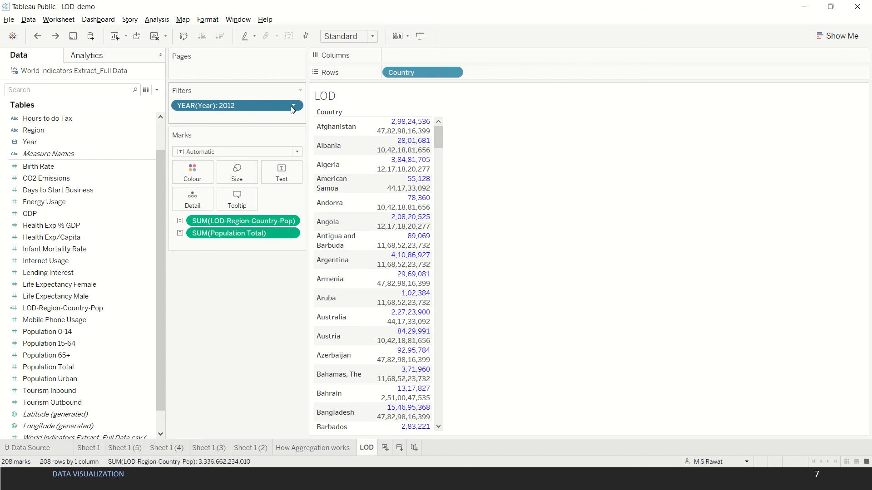
{"action": "left_click", "coordinate": [293, 105]}
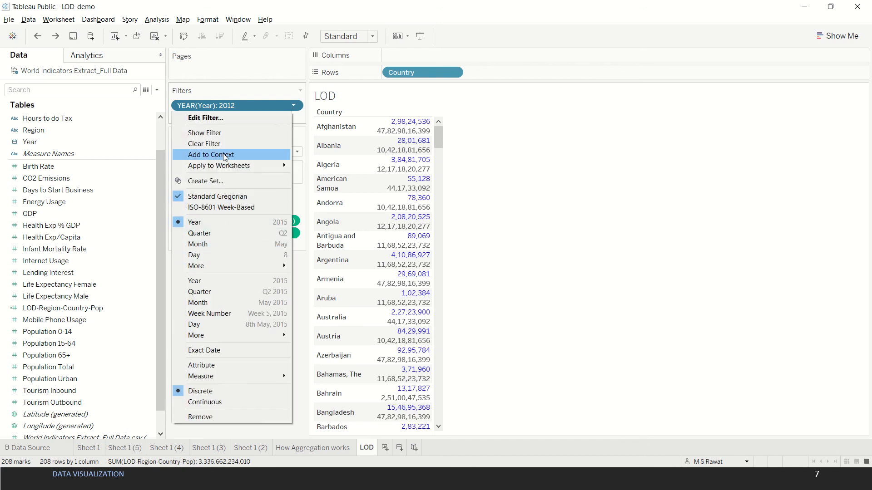
{"action": "left_click", "coordinate": [211, 154]}
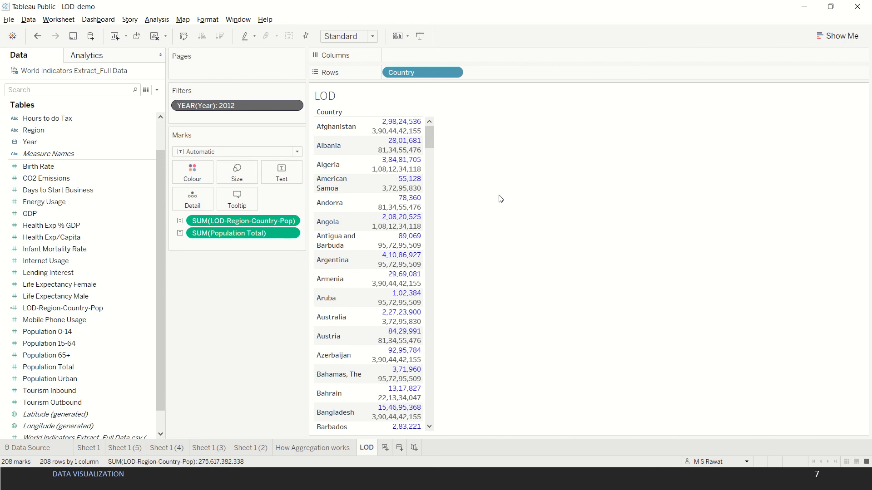
{"action": "left_click", "coordinate": [396, 145]}
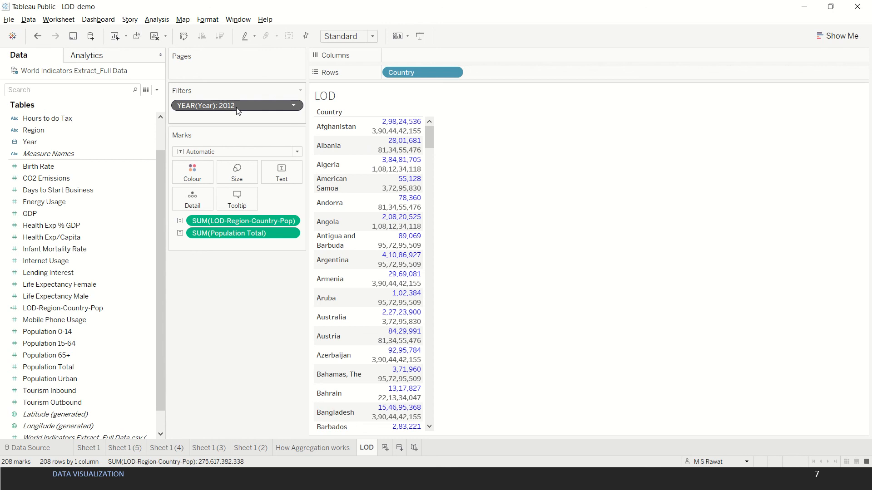
{"action": "mouse_move", "coordinate": [399, 132]}
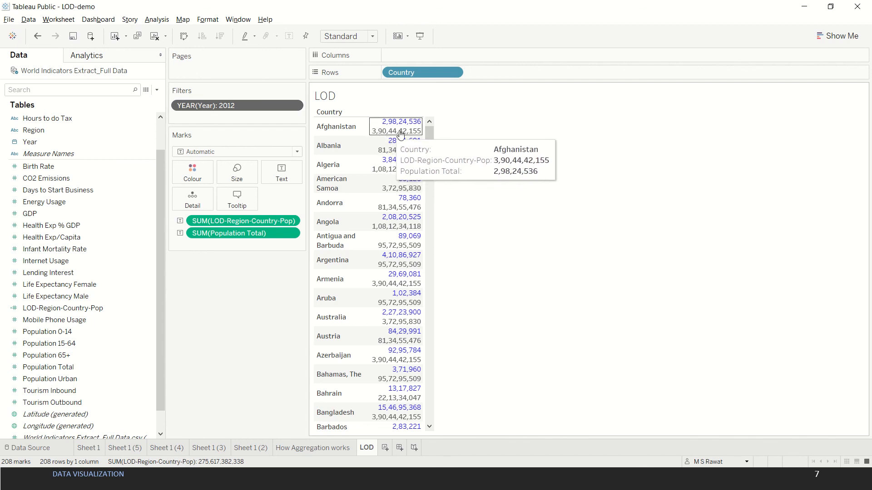
{"action": "mouse_move", "coordinate": [516, 182]}
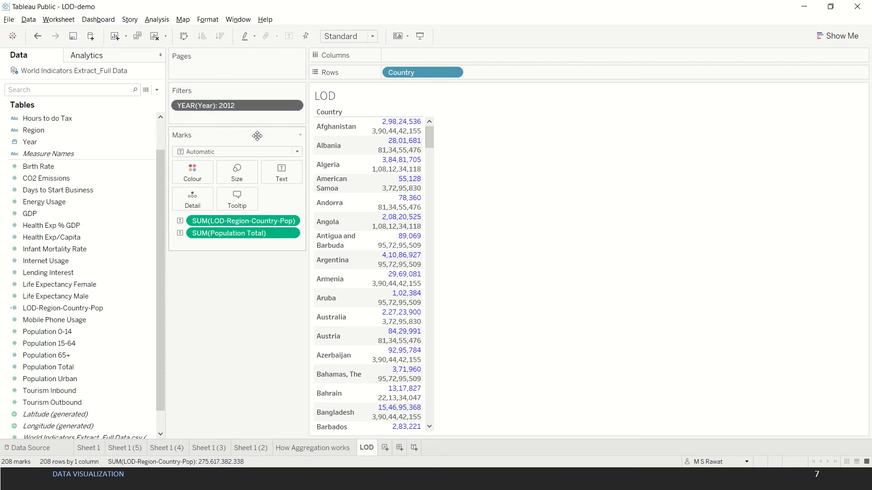
{"action": "mouse_move", "coordinate": [232, 106]}
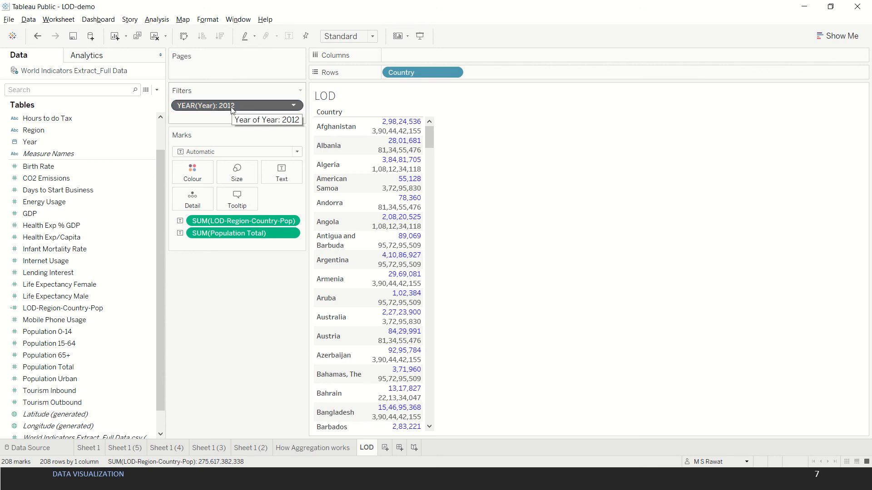
{"action": "mouse_move", "coordinate": [266, 125]}
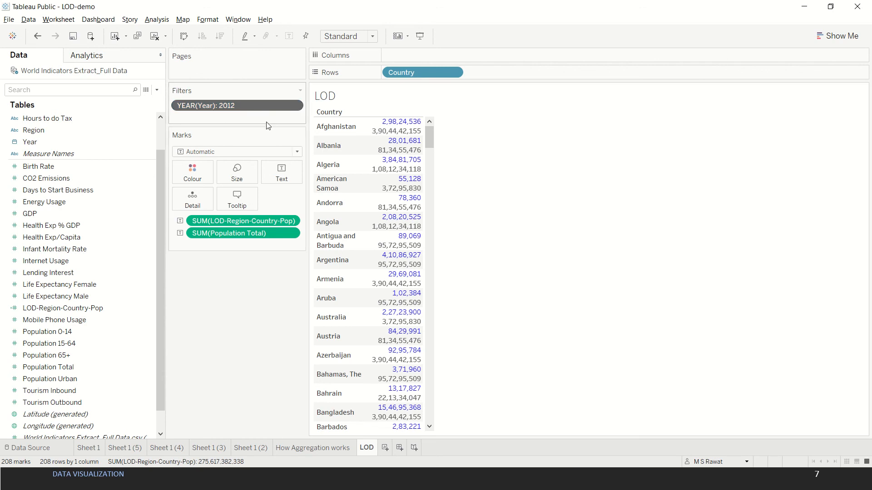
{"action": "mouse_move", "coordinate": [249, 108]}
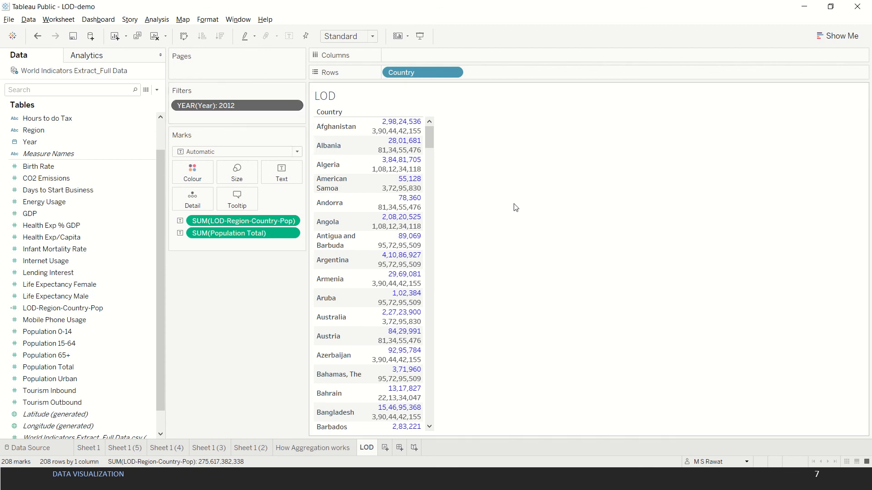
{"action": "mouse_move", "coordinate": [513, 211]}
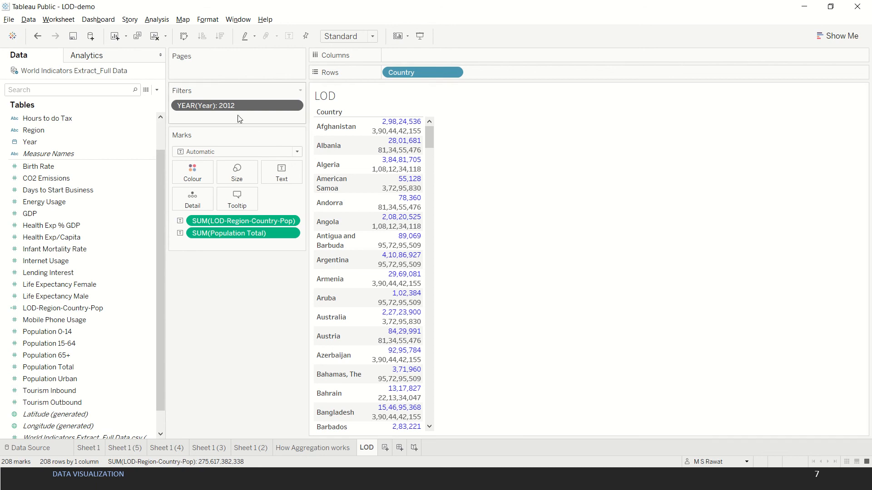
{"action": "mouse_move", "coordinate": [239, 108]}
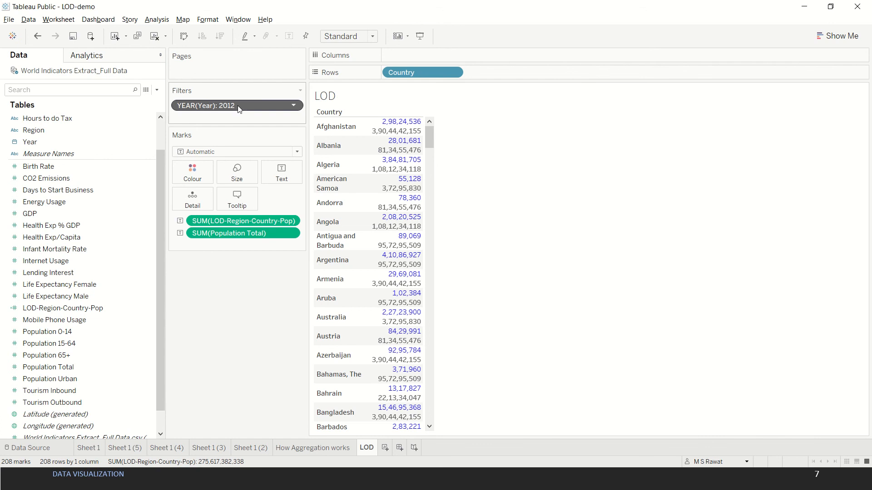